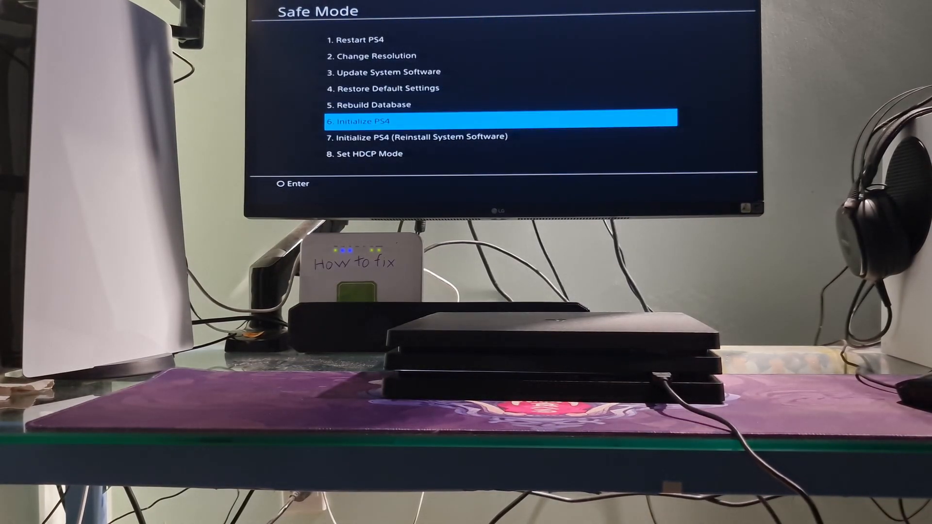
Step: Select option 7 'Initialize PS4 (Reinstall System Software)', bringing up the USB update-file prompt
key("Down")
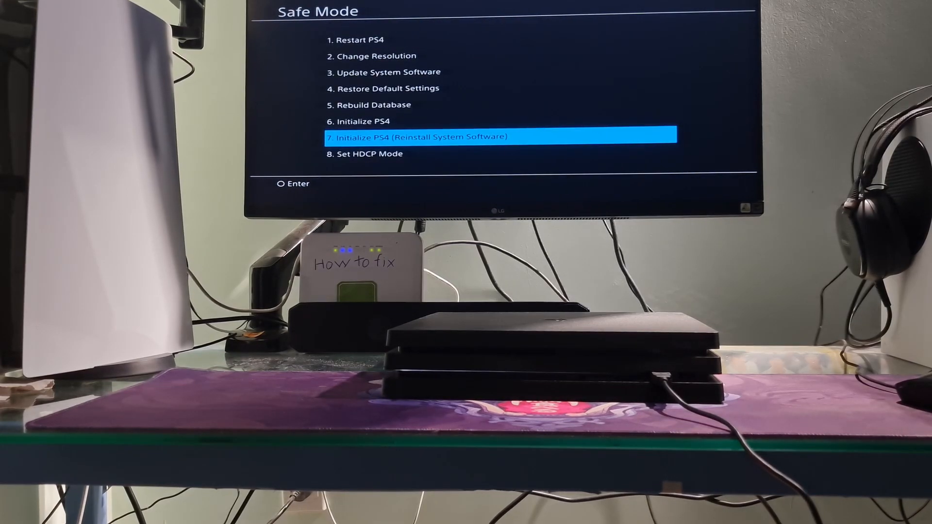
key("enter")
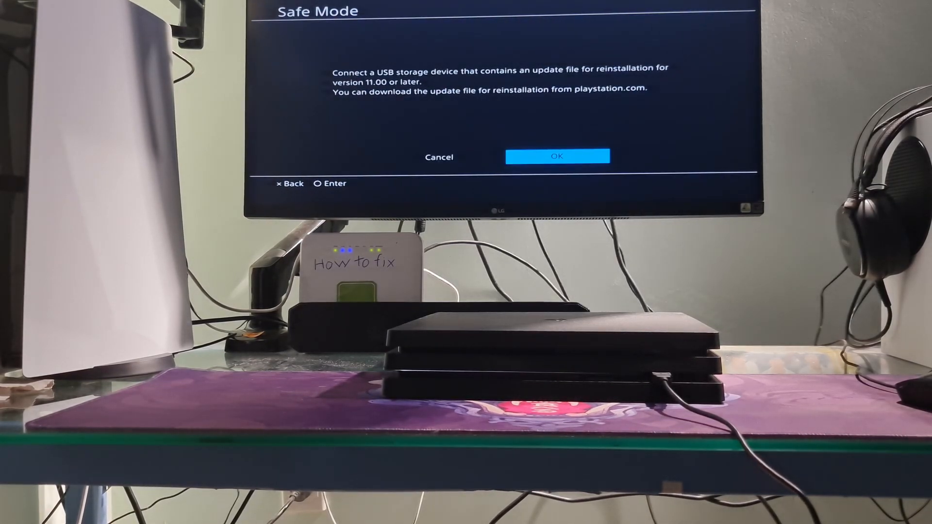